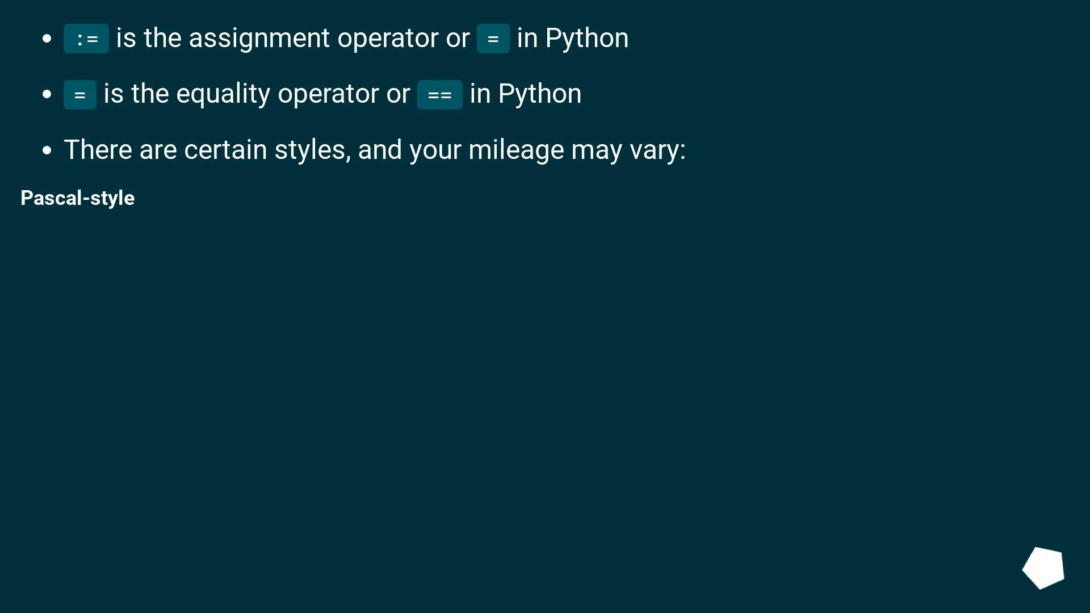
key(Right)
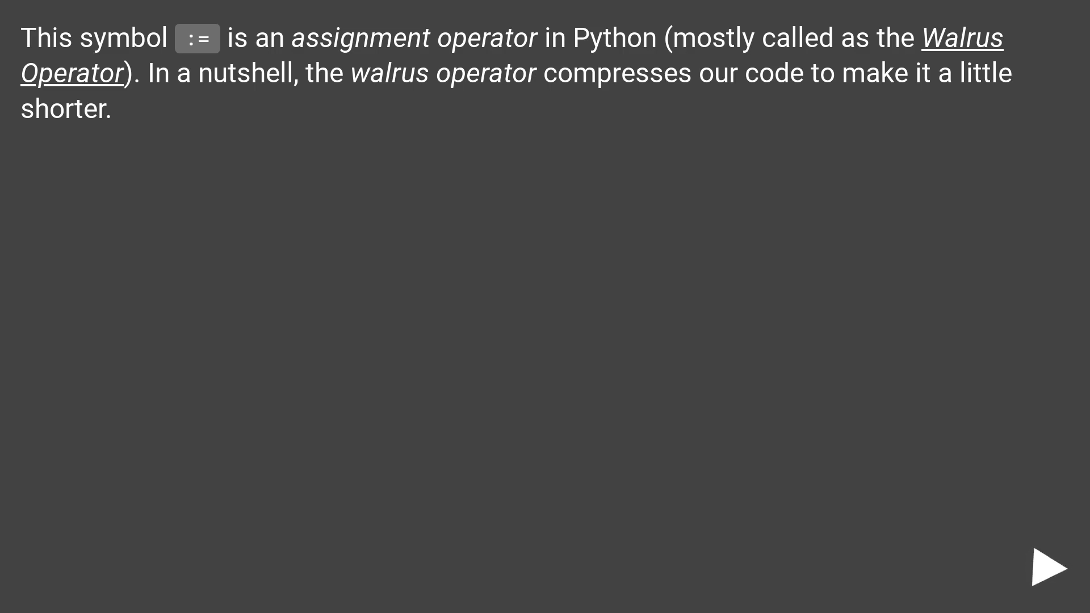
click(1050, 571)
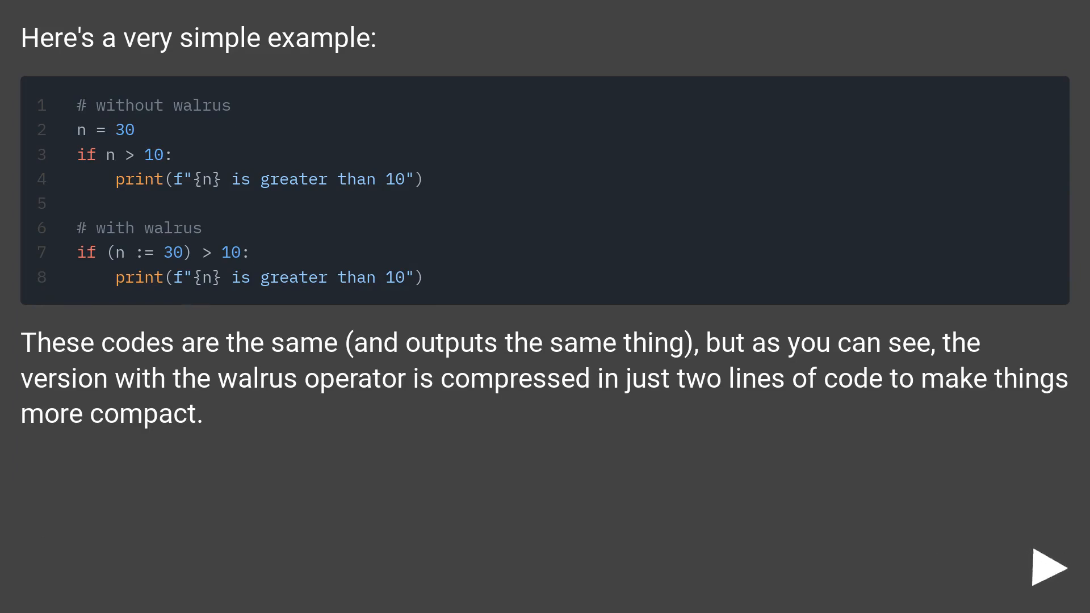
click(1042, 578)
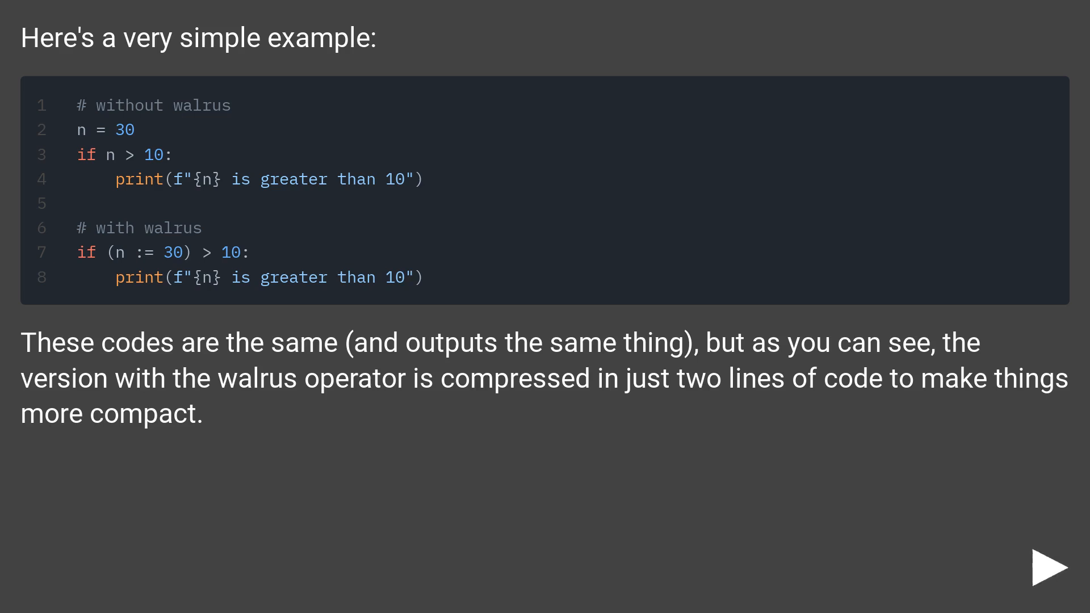
click(1046, 568)
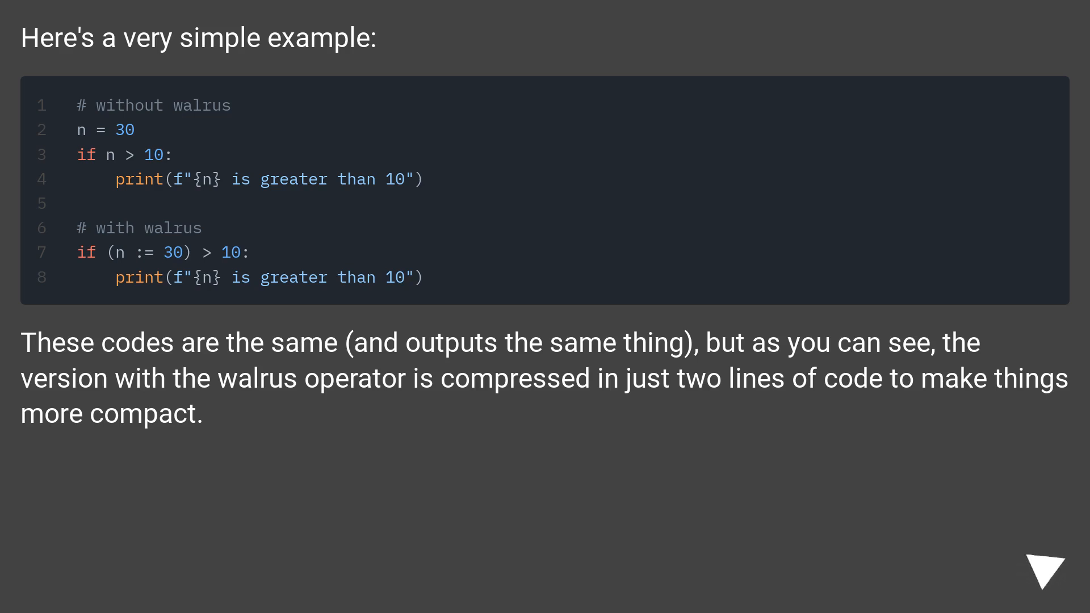
click(1046, 576)
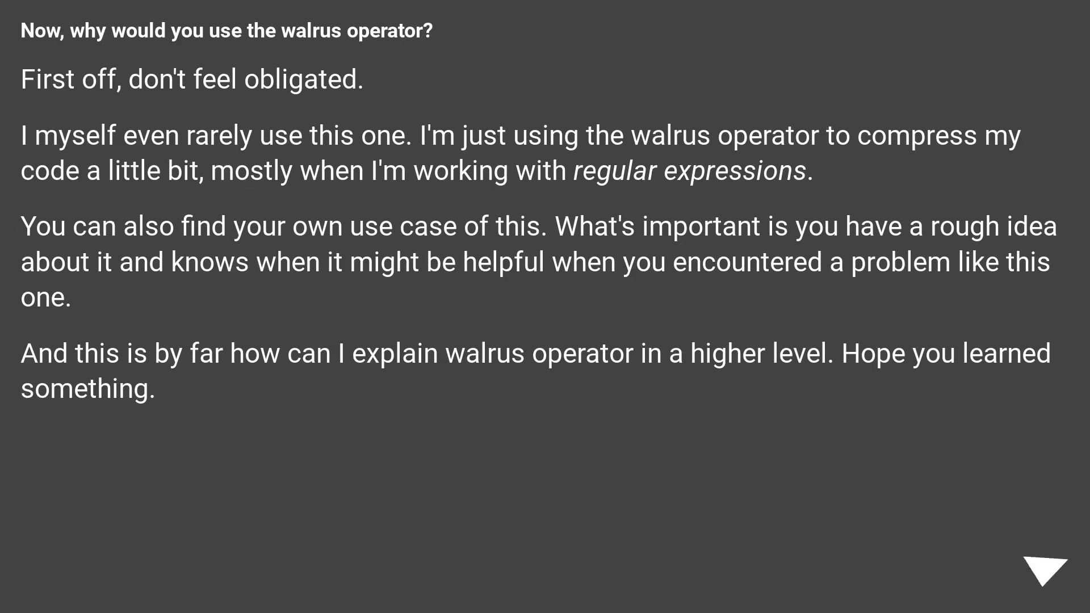
click(1044, 571)
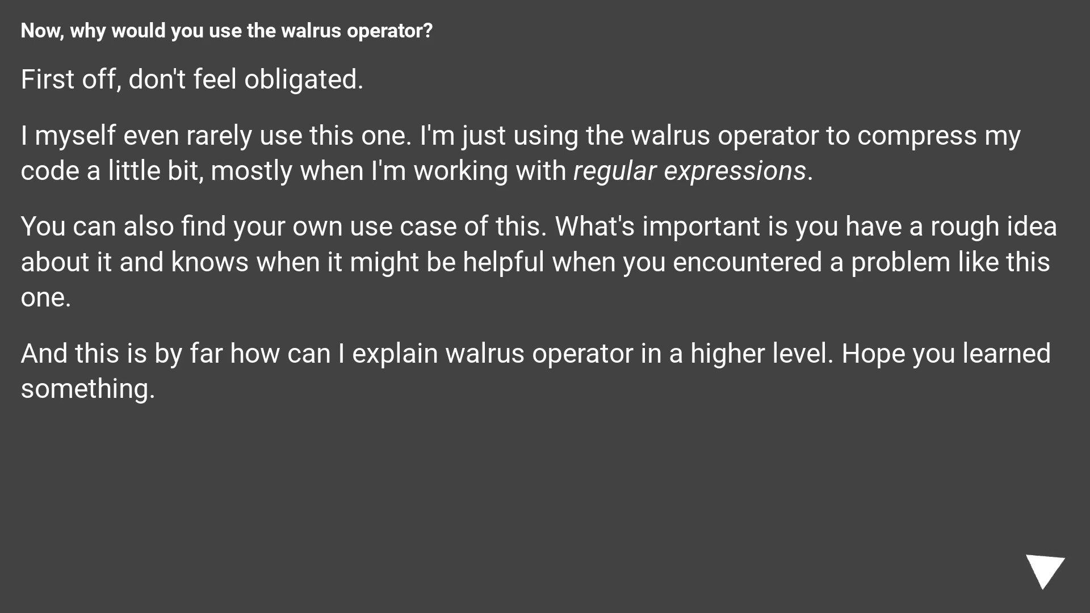
click(1044, 575)
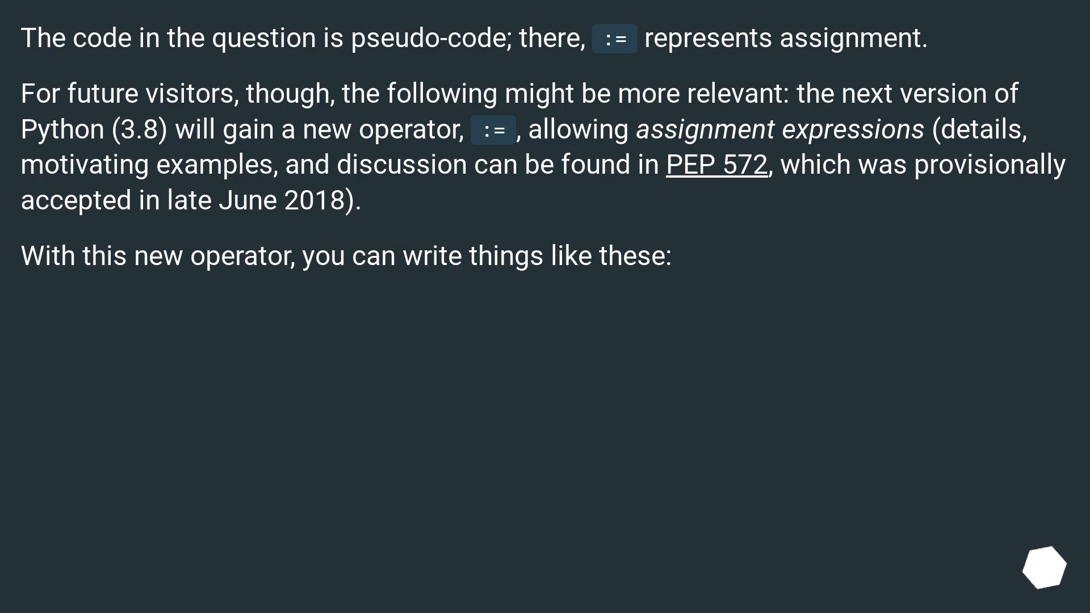
scroll(down, 3)
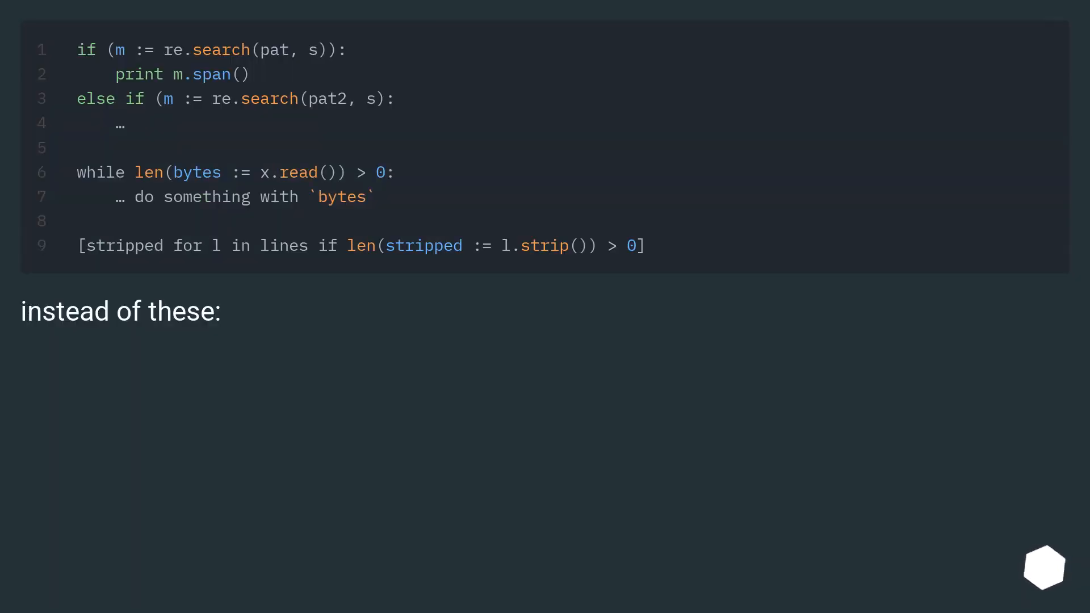